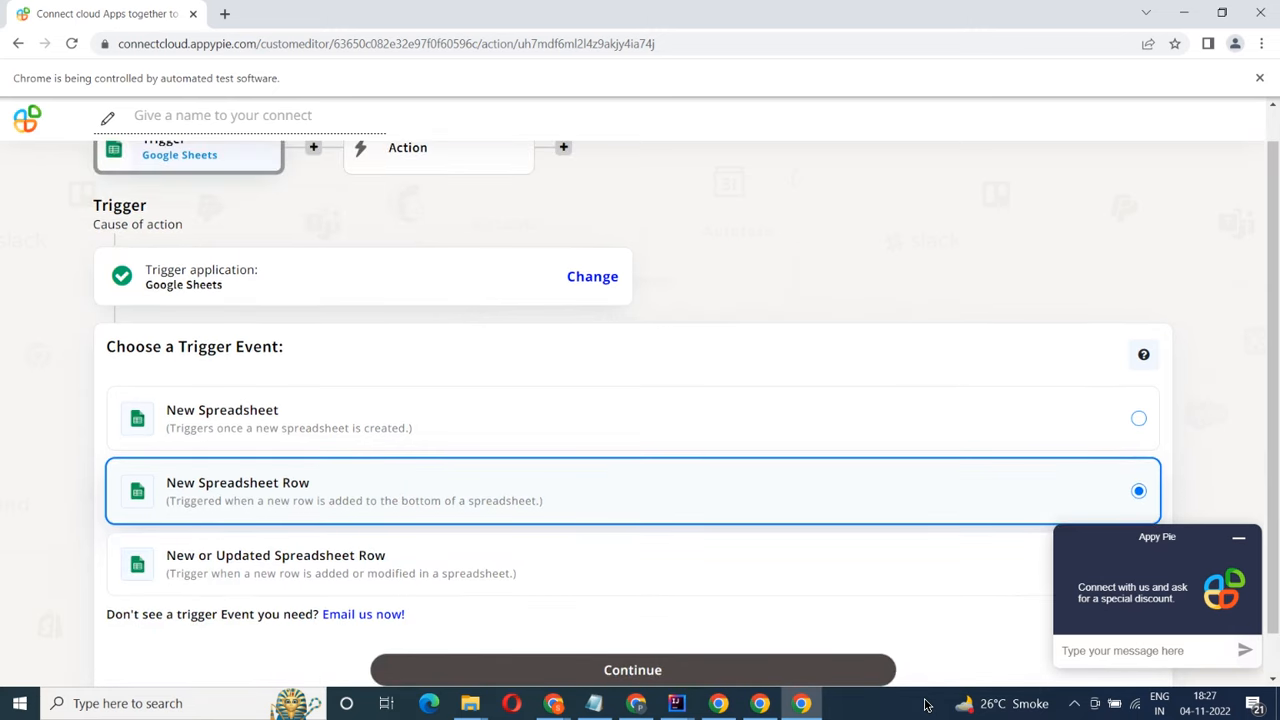
- Confirm New Spreadsheet Row as the Google Sheets trigger event
click(632, 669)
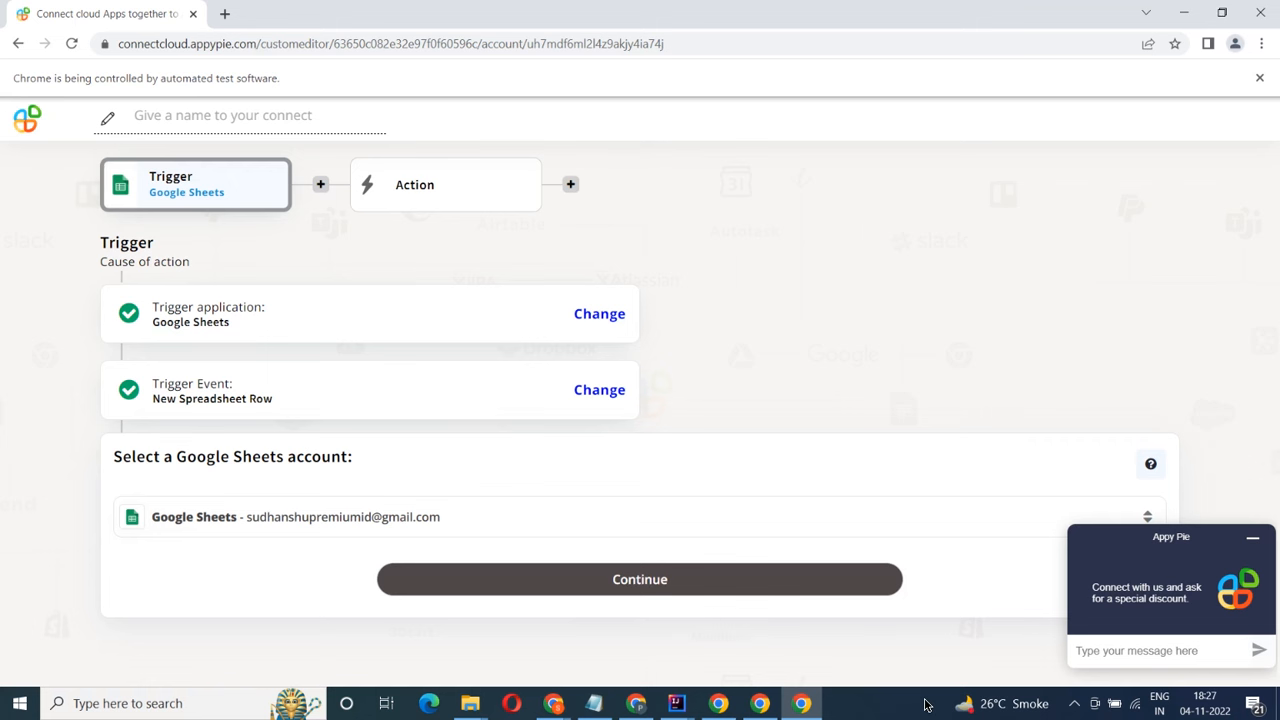
- Keep the connected Google Sheets account selected and continue
click(639, 579)
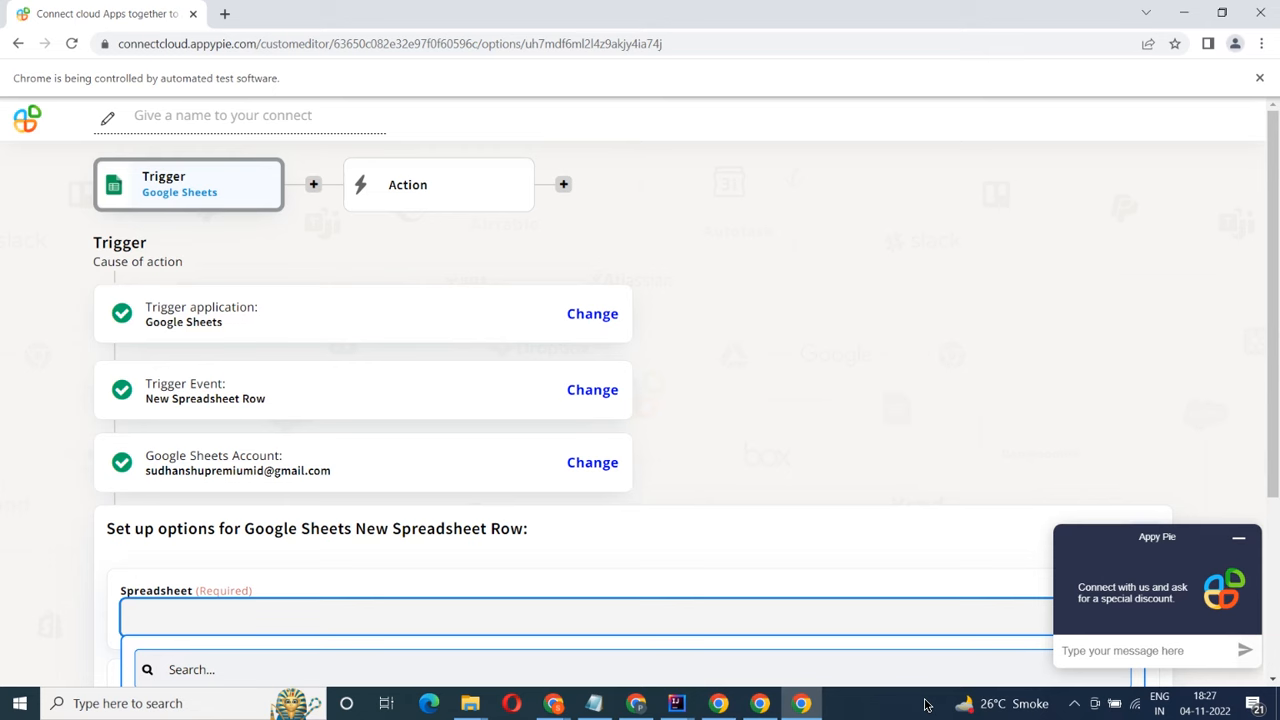
- Choose spreadsheet testsheet and worksheet testworksheet, then search for Apptivo
click(630, 615)
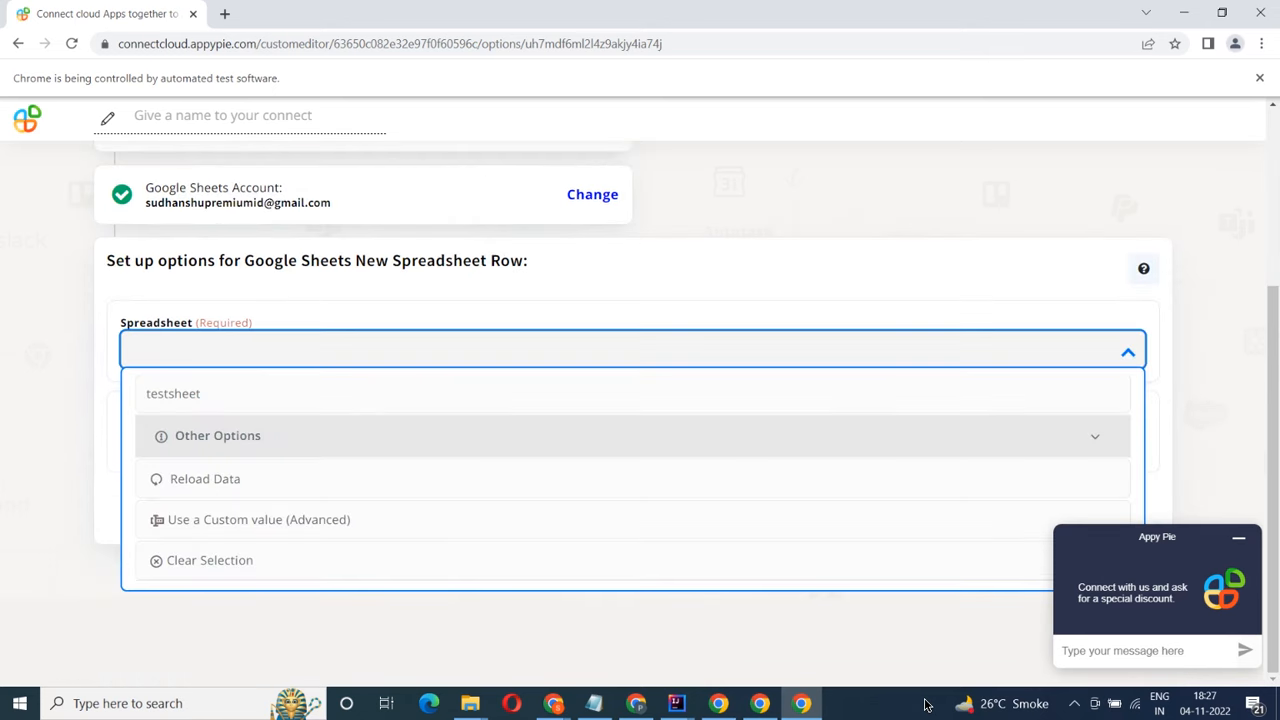
click(173, 393)
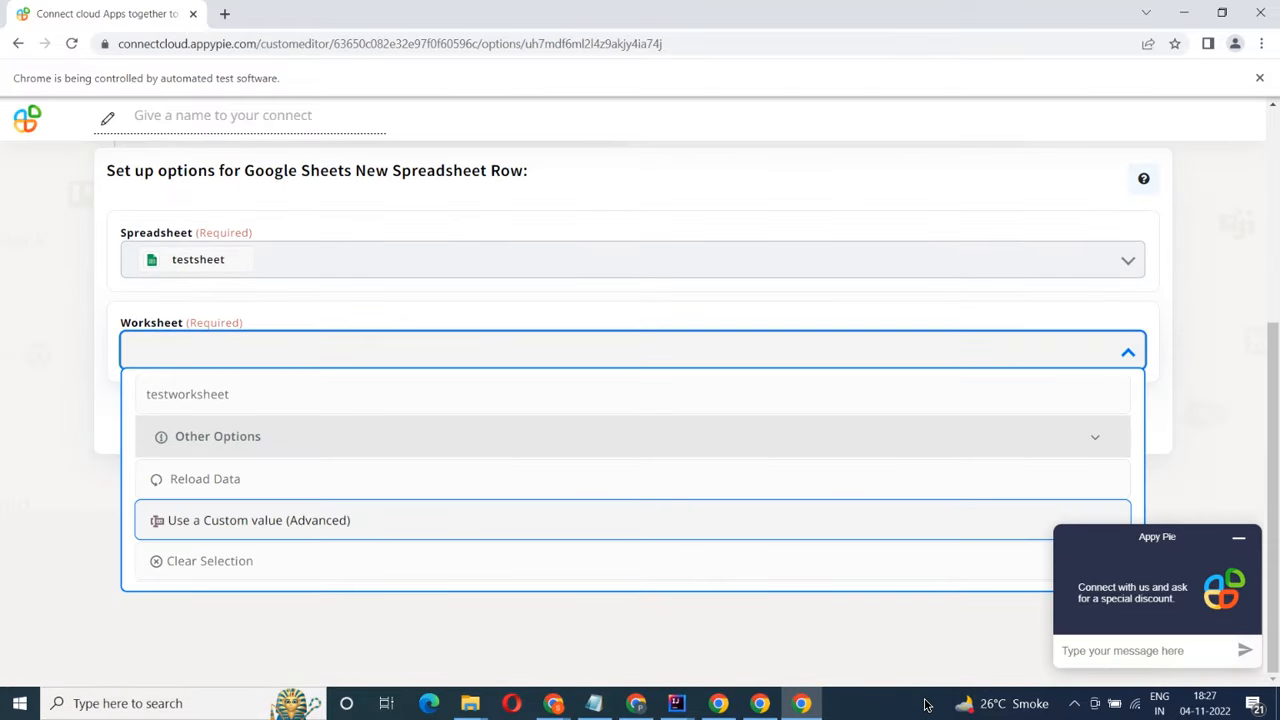
click(187, 393)
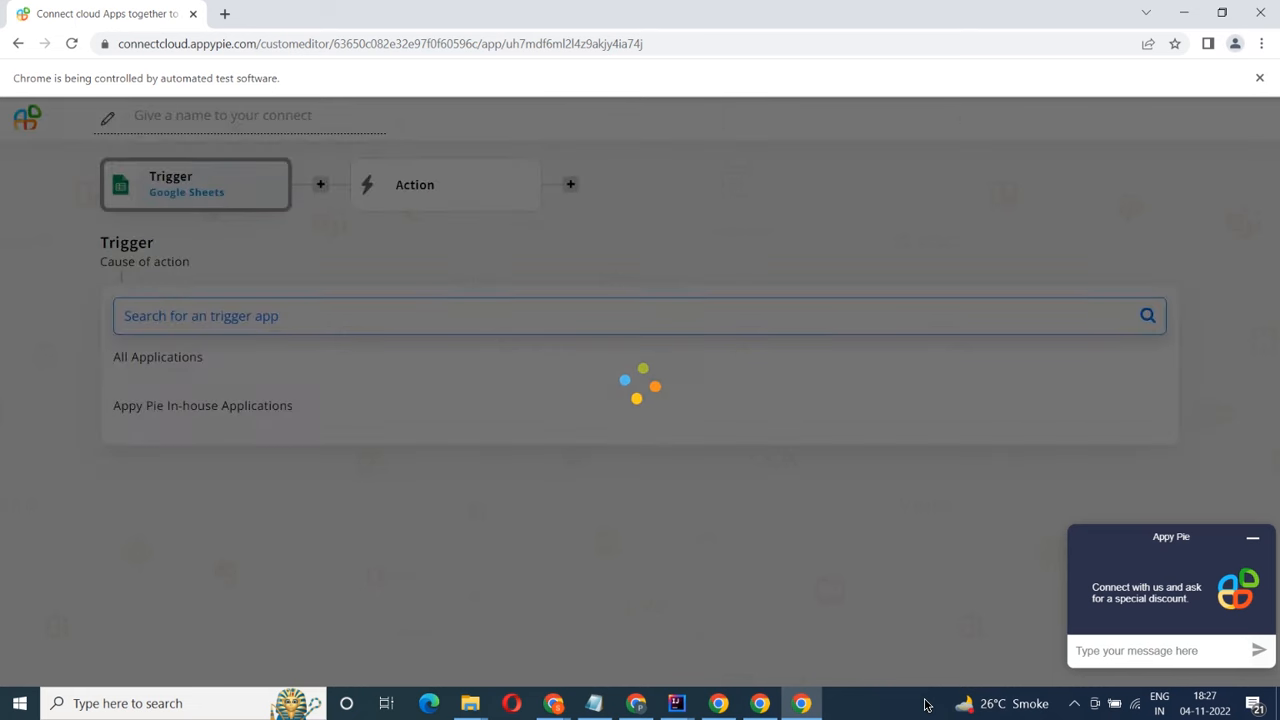
text(Apptivo)
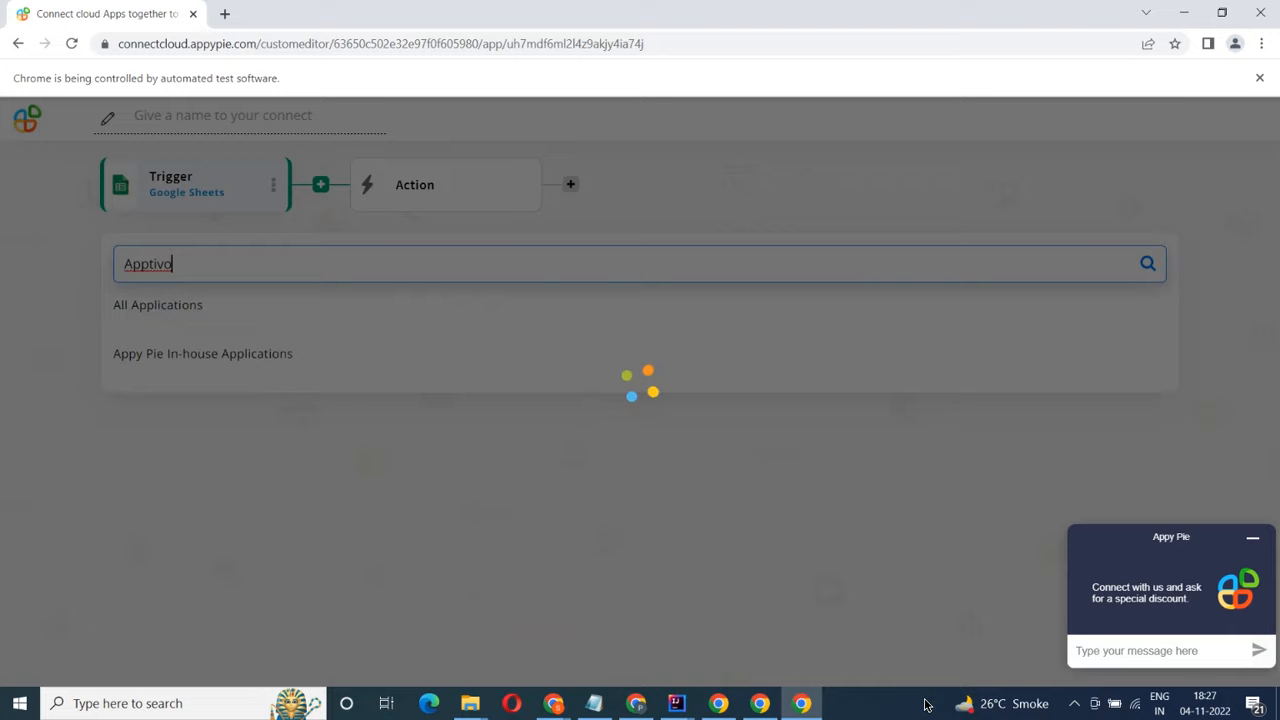